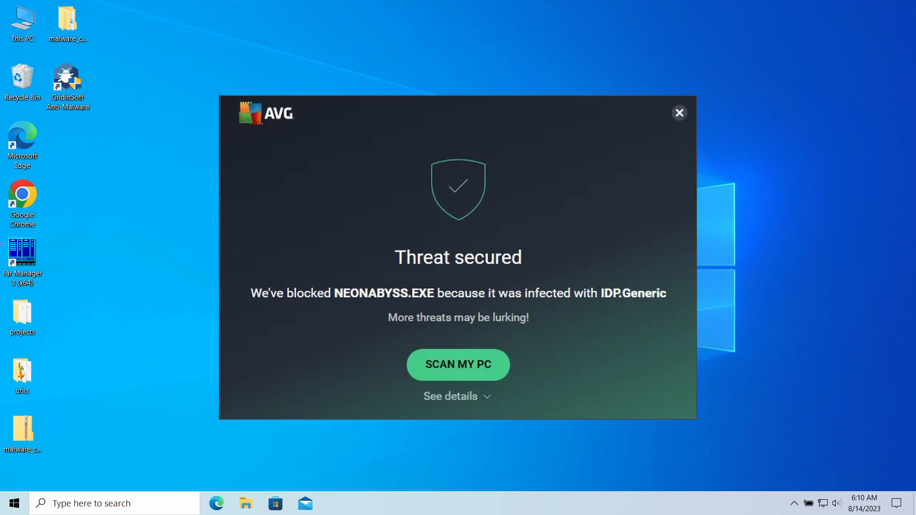
Step: Close AVG's 'Threat secured' popup about the blocked NEONABYSS.EXE file
click(679, 113)
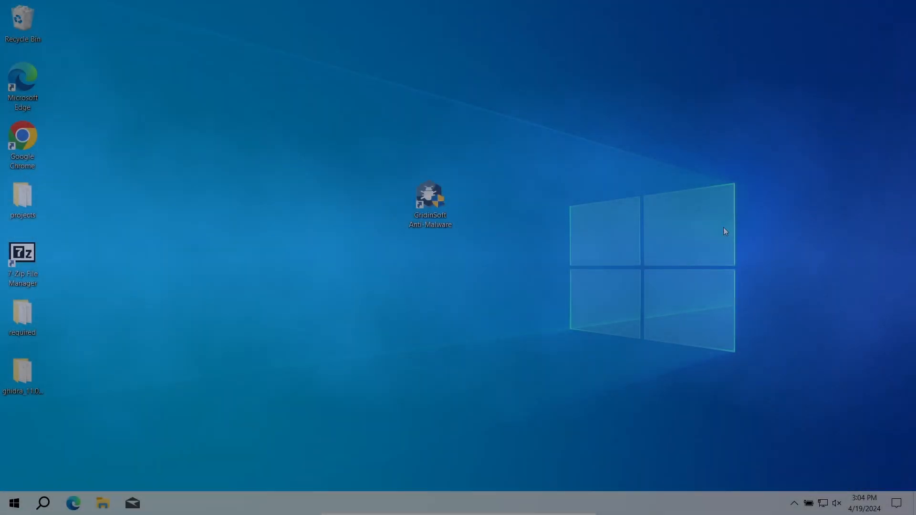
Step: Launch Gridinsoft Anti-Malware with admin approval and let the full scan find 4 threats
double_click(429, 197)
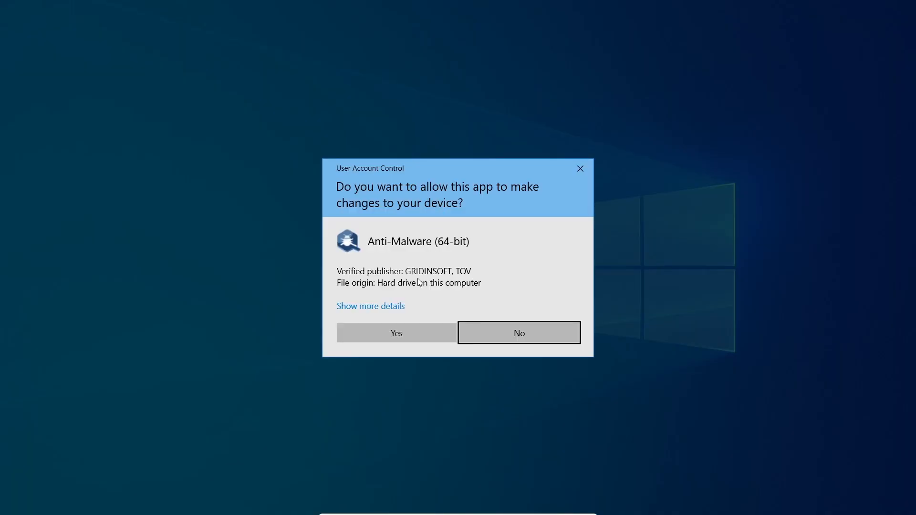
click(396, 333)
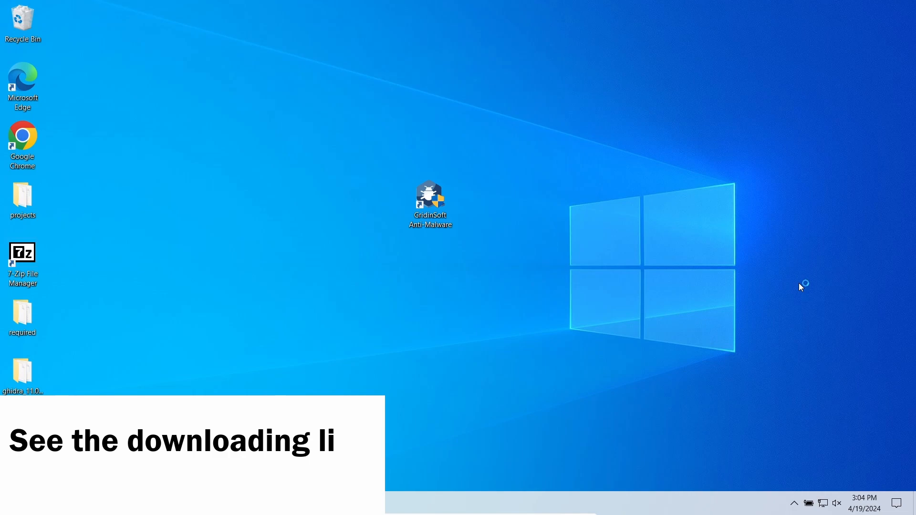
double_click(430, 196)
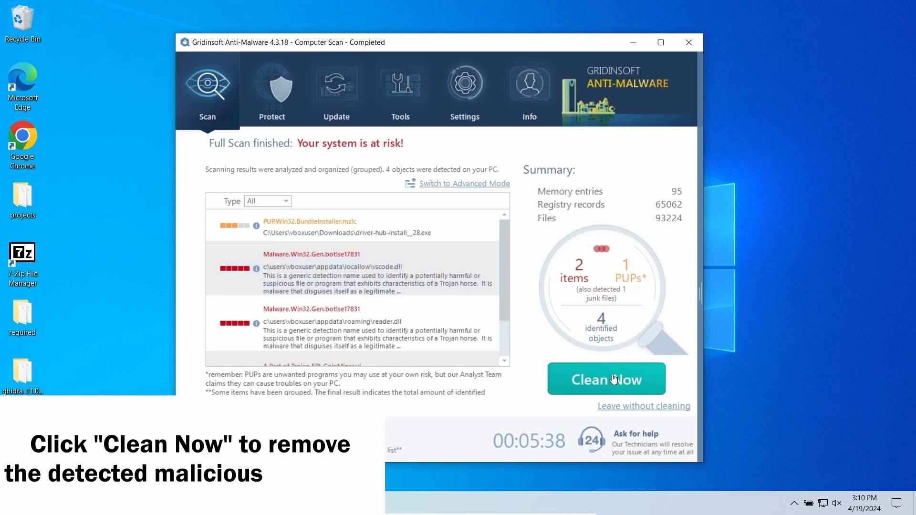
Step: Clean all 4 detected Malware.Win32.Gen threats and confirm the removal summary
click(607, 379)
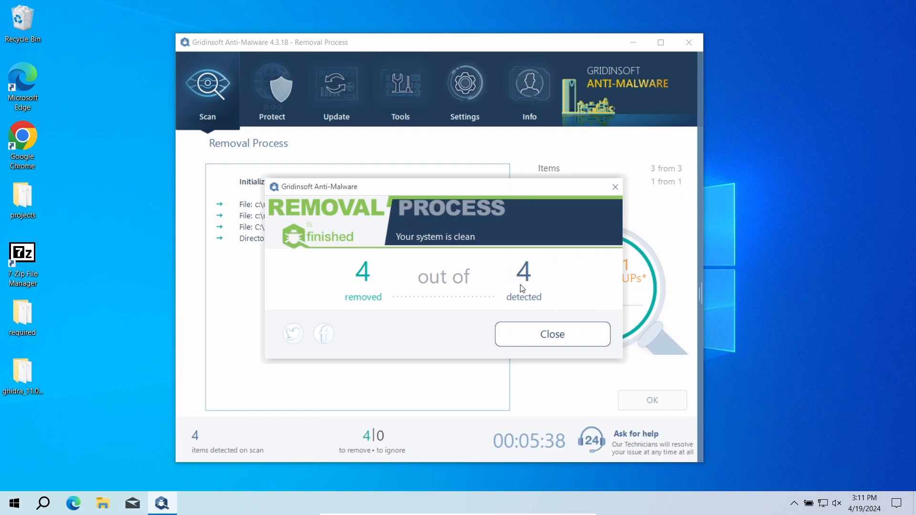
click(552, 334)
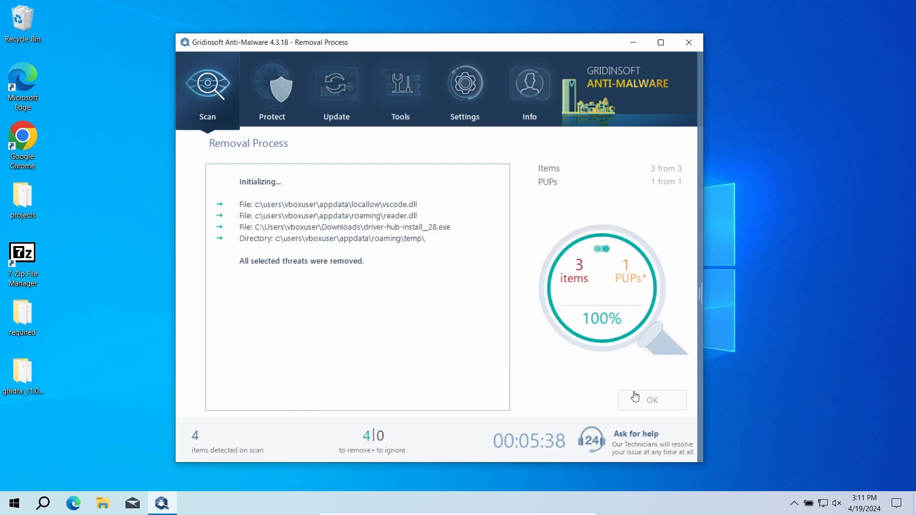
click(653, 400)
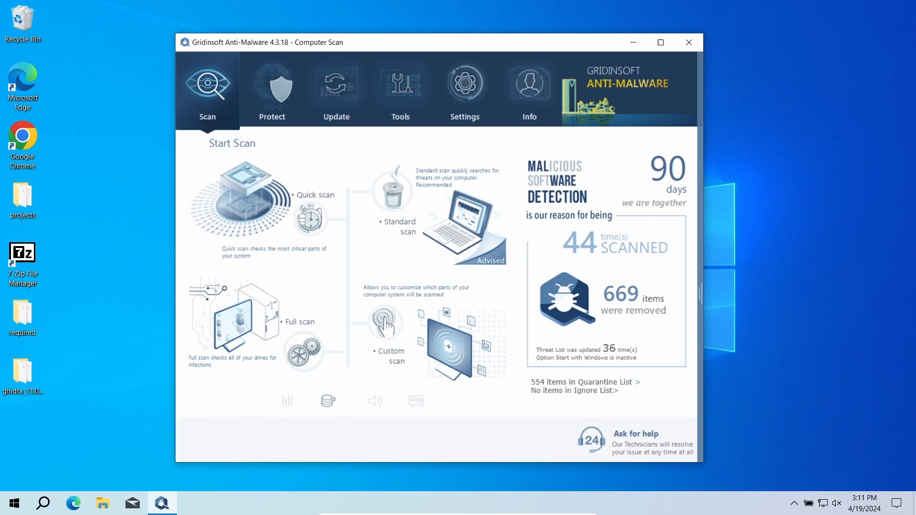